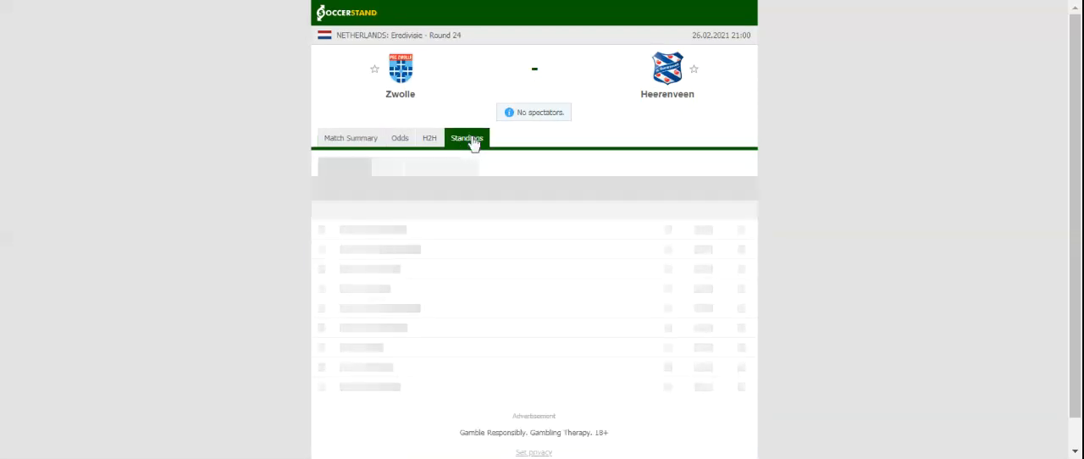
Browse the match tabs, then show the 1X2 full-time odds from seven bookmakers.
{"action": "left_click", "coordinate": [466, 137]}
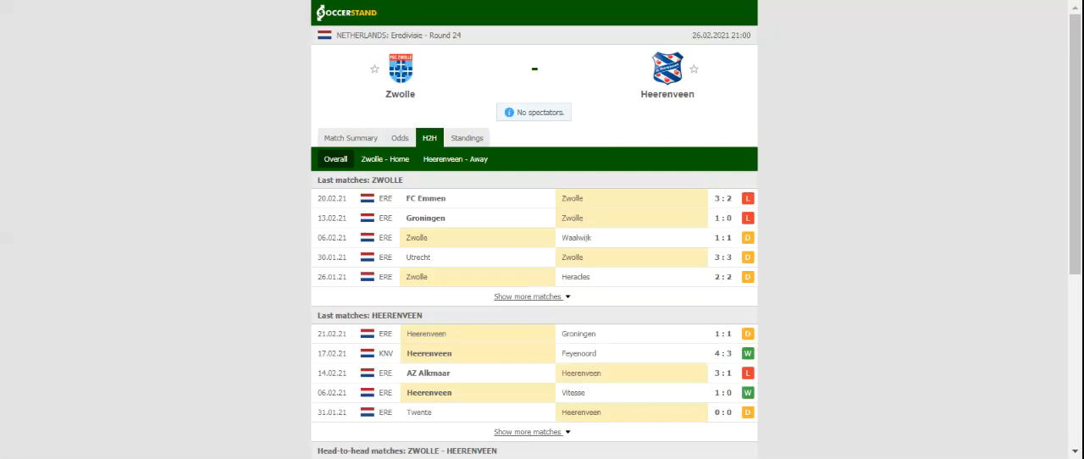
{"action": "mouse_move", "coordinate": [414, 134]}
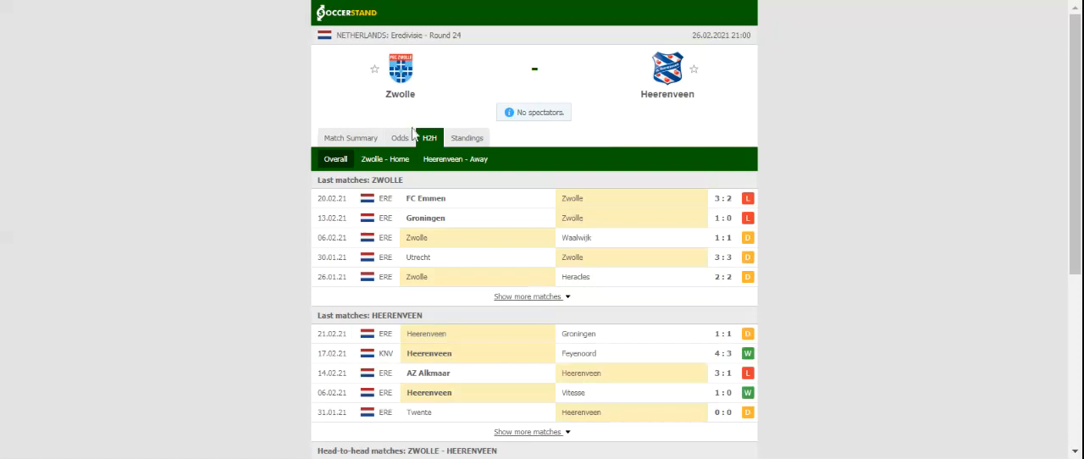
{"action": "left_click", "coordinate": [399, 137]}
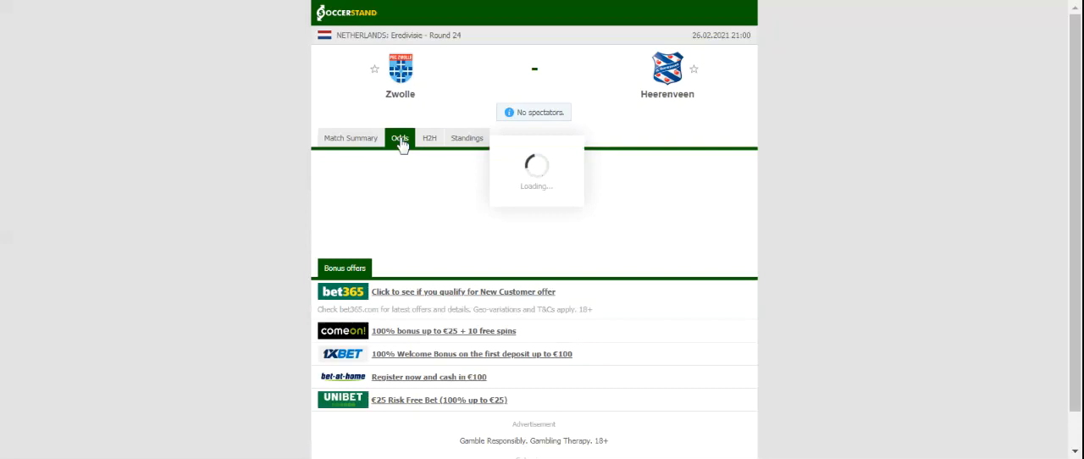
{"action": "left_click", "coordinate": [400, 137]}
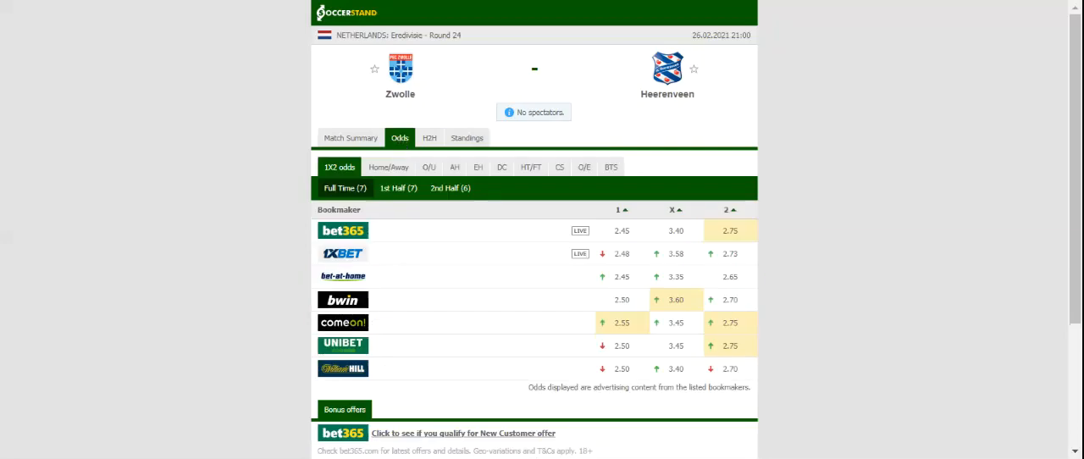